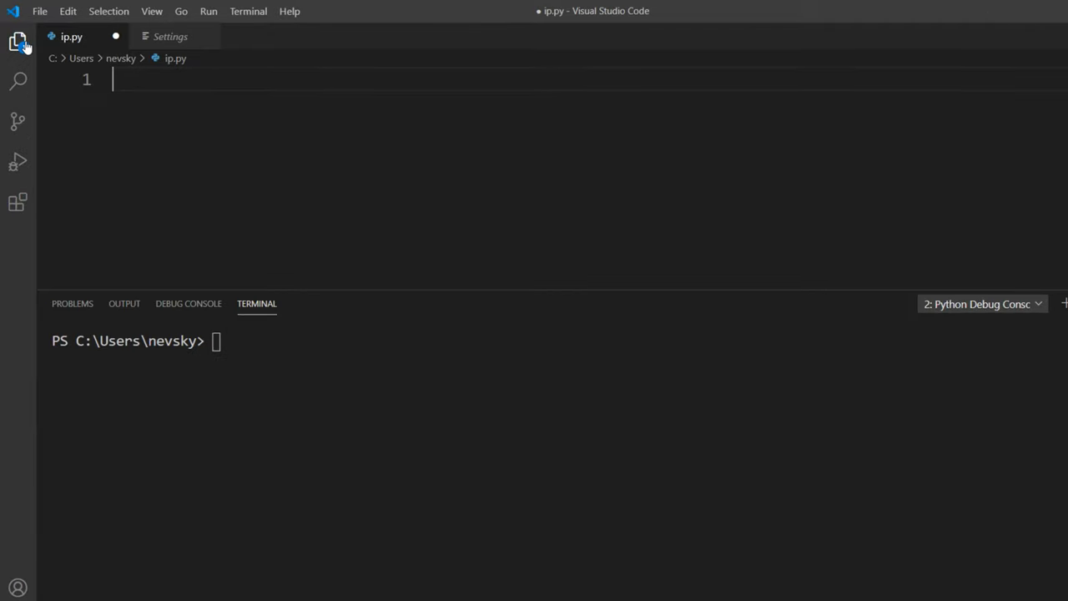
Type 'import socket' on the first line of ip.py.
text(import socket)
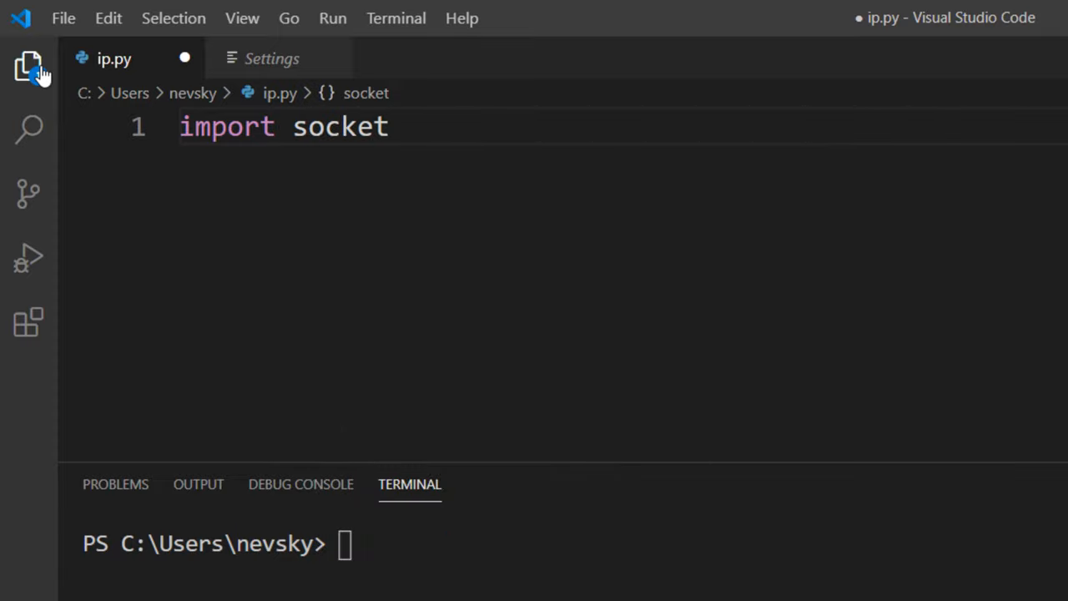
Write line 2: hostname = socket.gethostname().
text(ge)
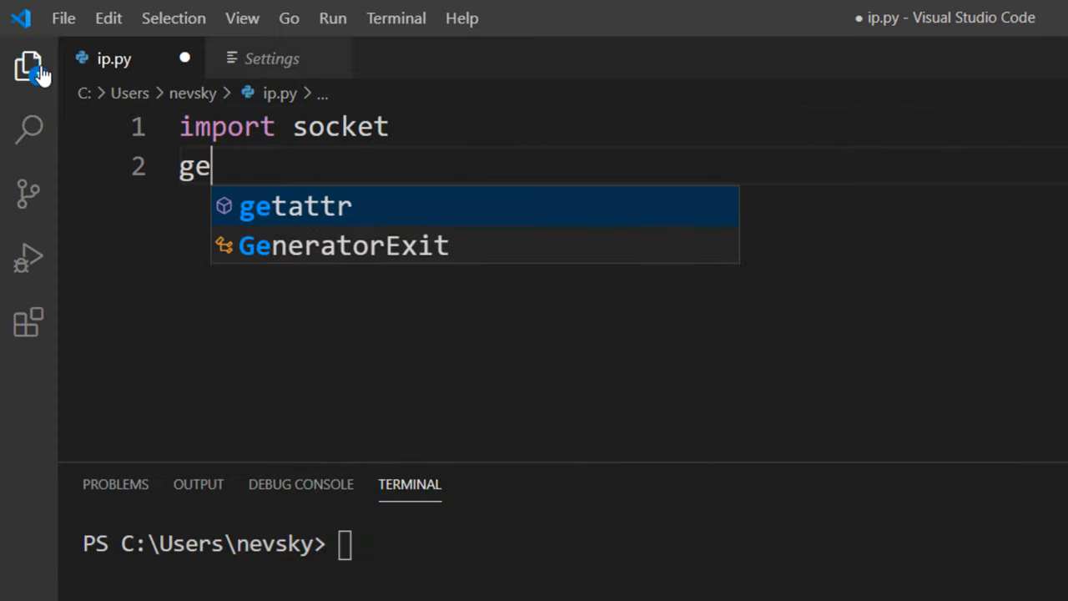
text(thost)
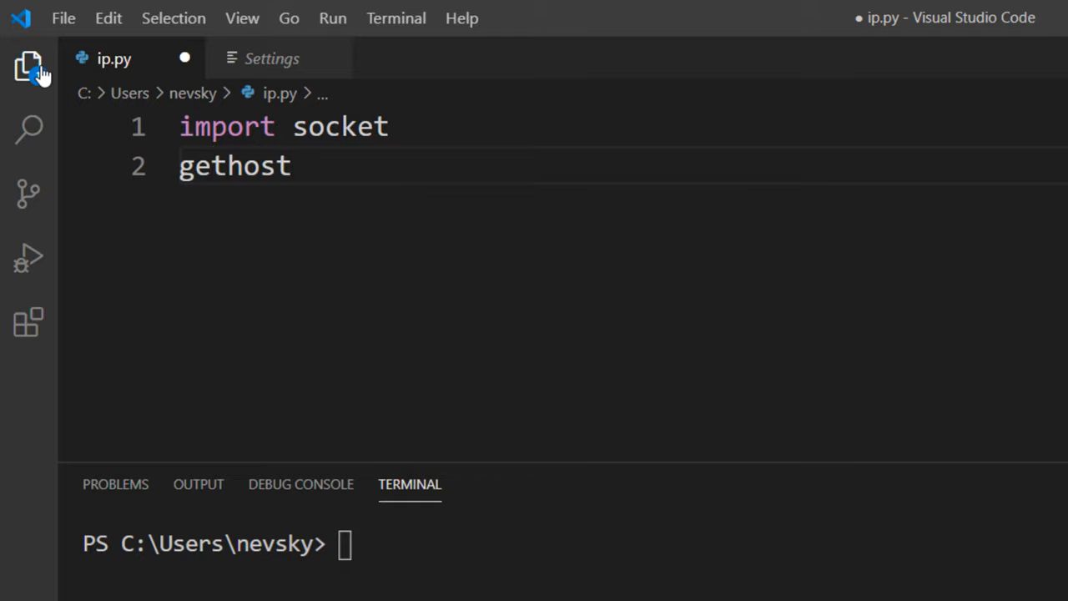
text(name())
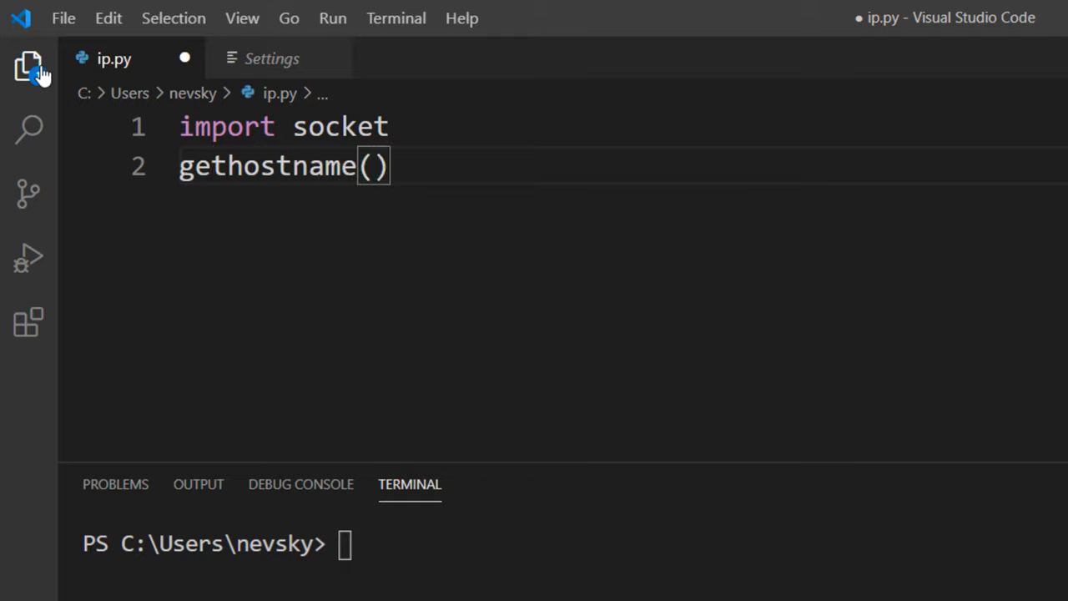
text(socket.)
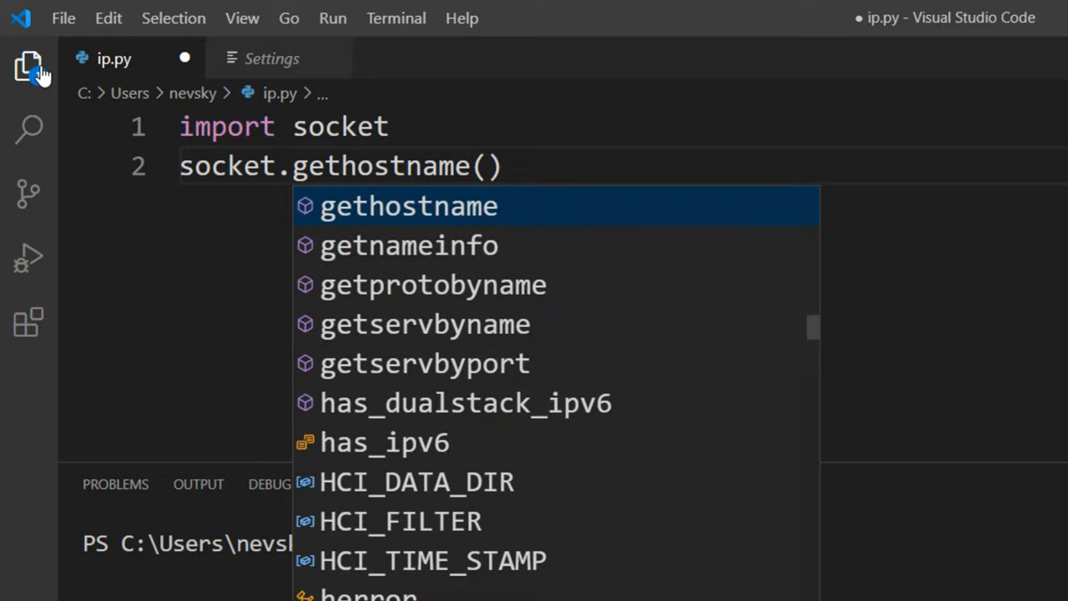
text(hos)
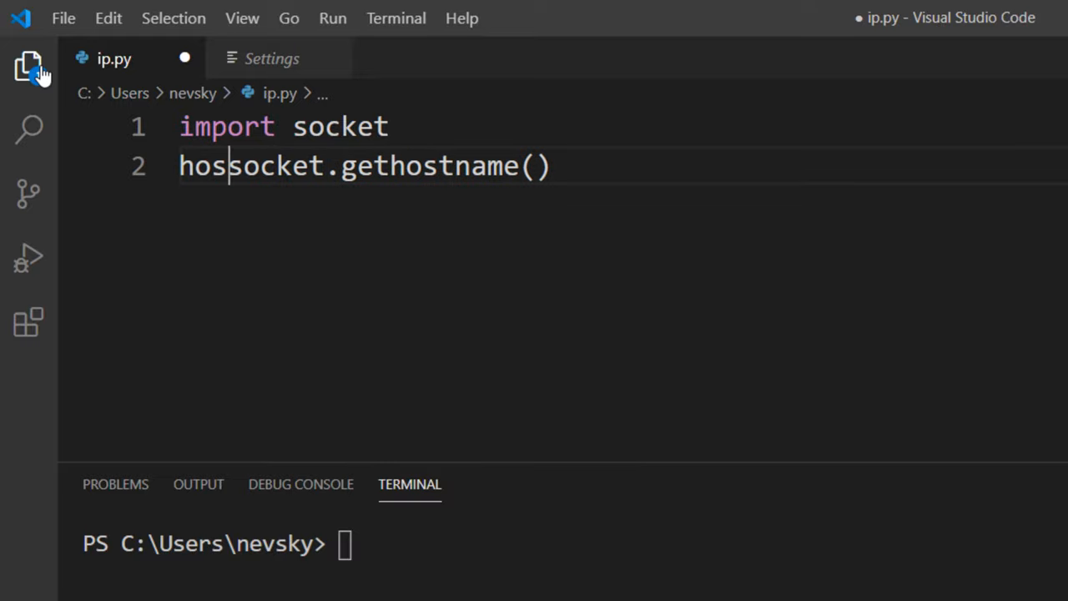
text(tname =)
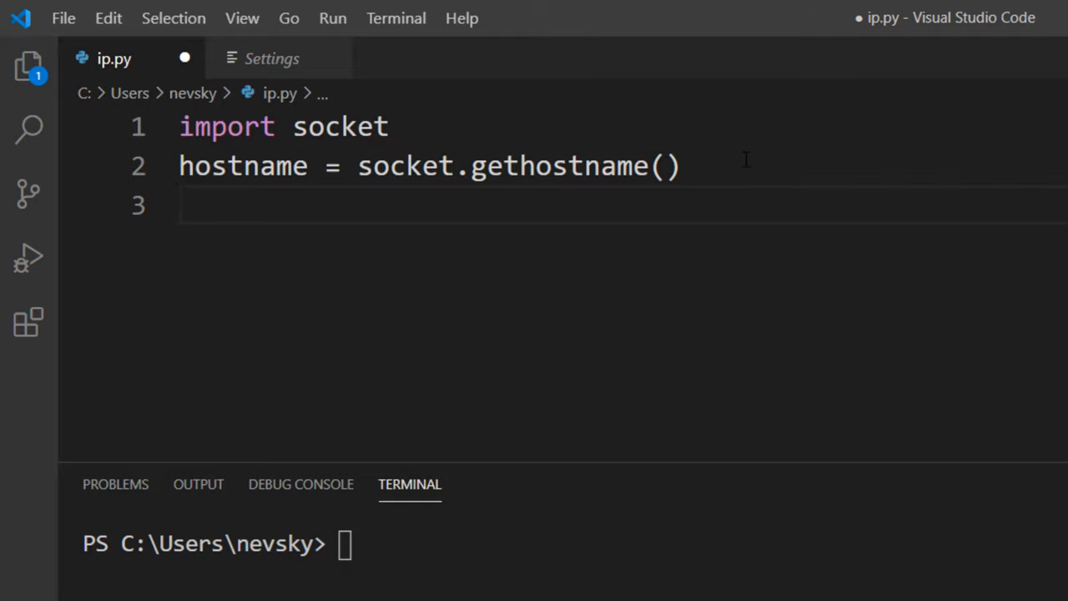
Write line 3: myip = socket.gethostbyname(hostname), autocompleting hostname.
text(gethos)
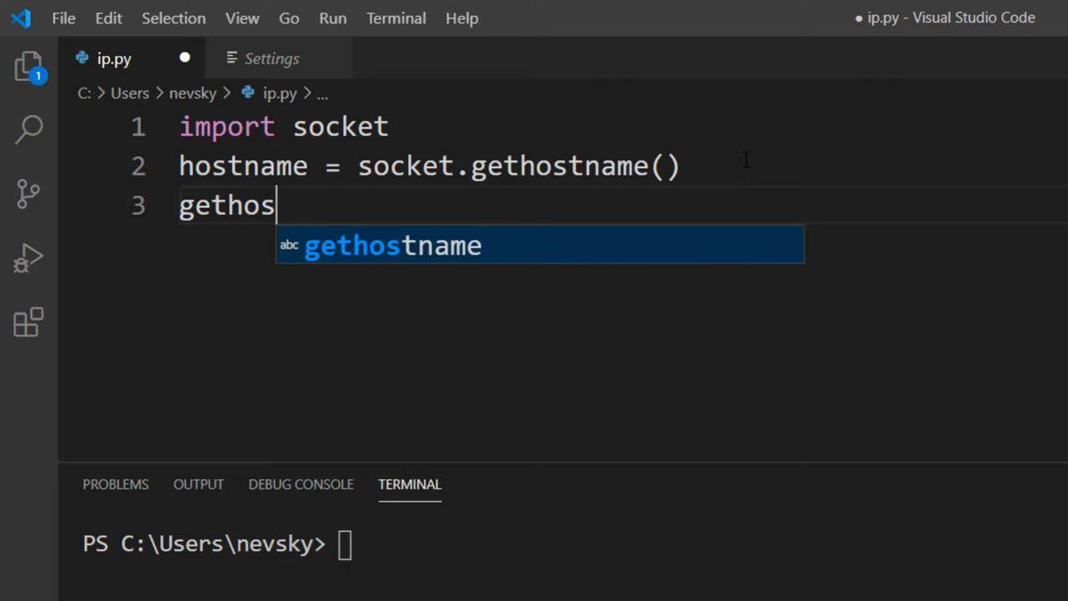
text(tbyname)
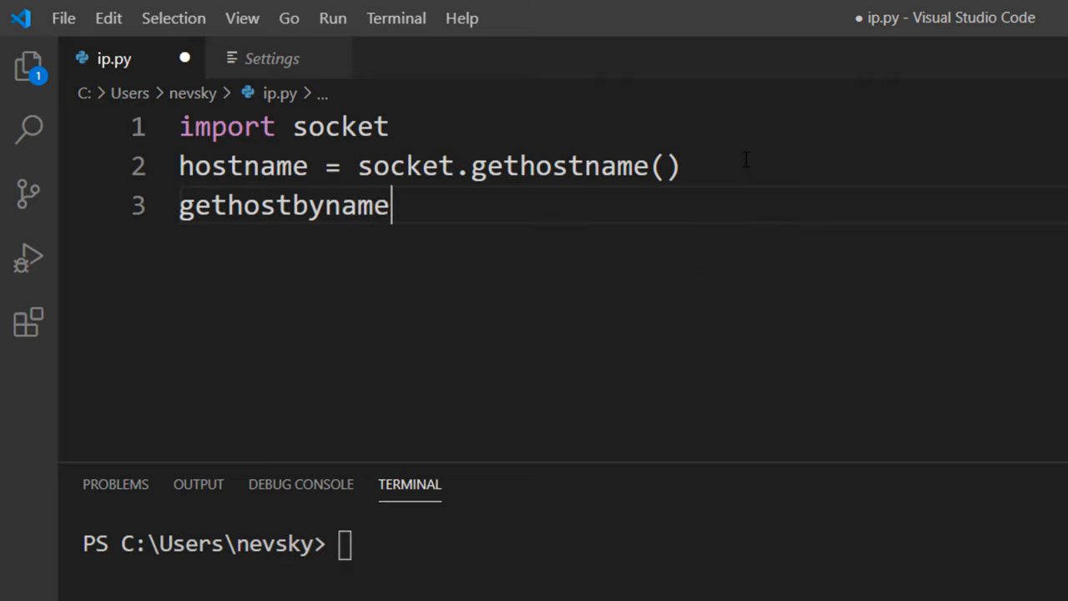
text(())
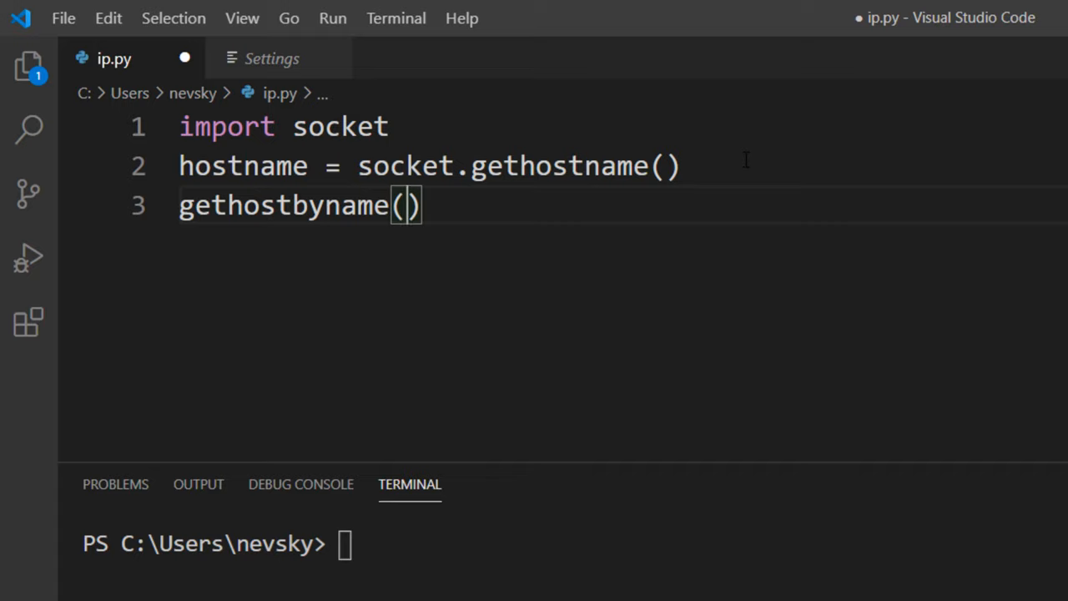
text(host)
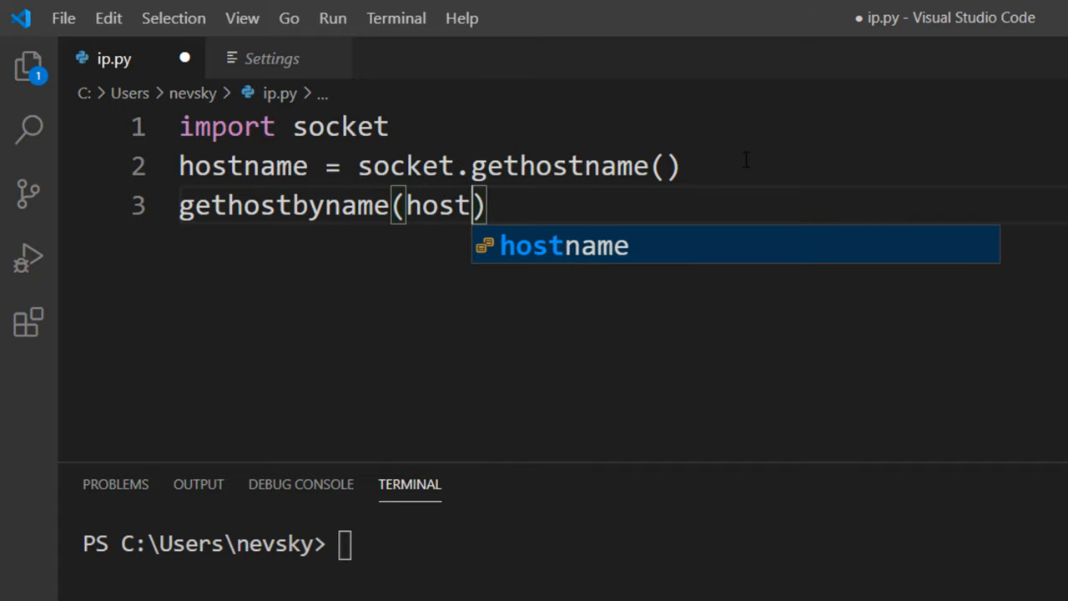
key(Tab)
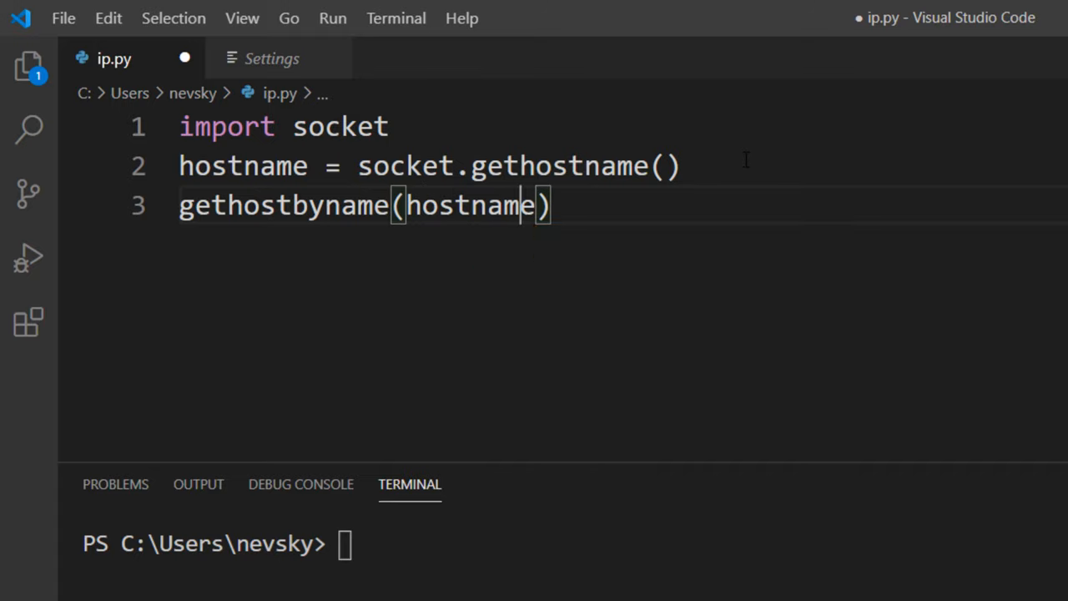
text(socket.)
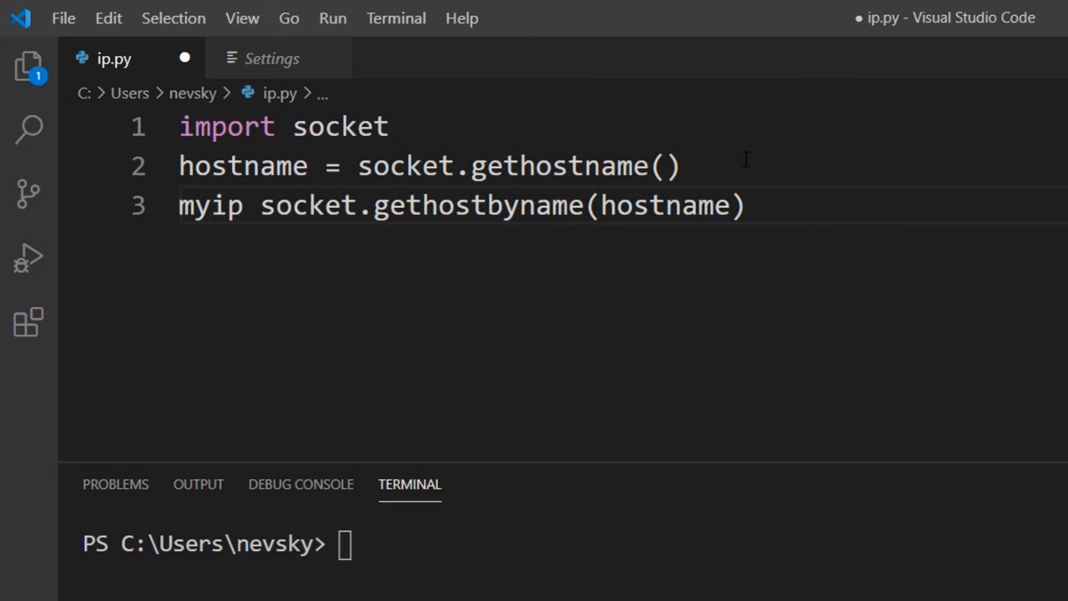
text("= ")
text(\)
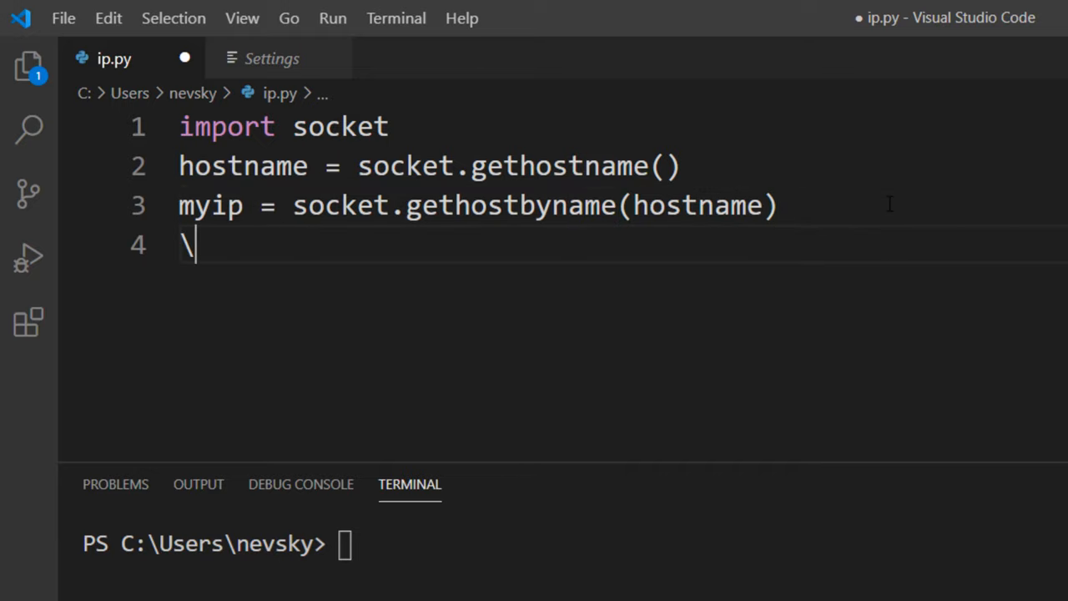
Write line 4: print("My ip adress is " + myip).
text(print)
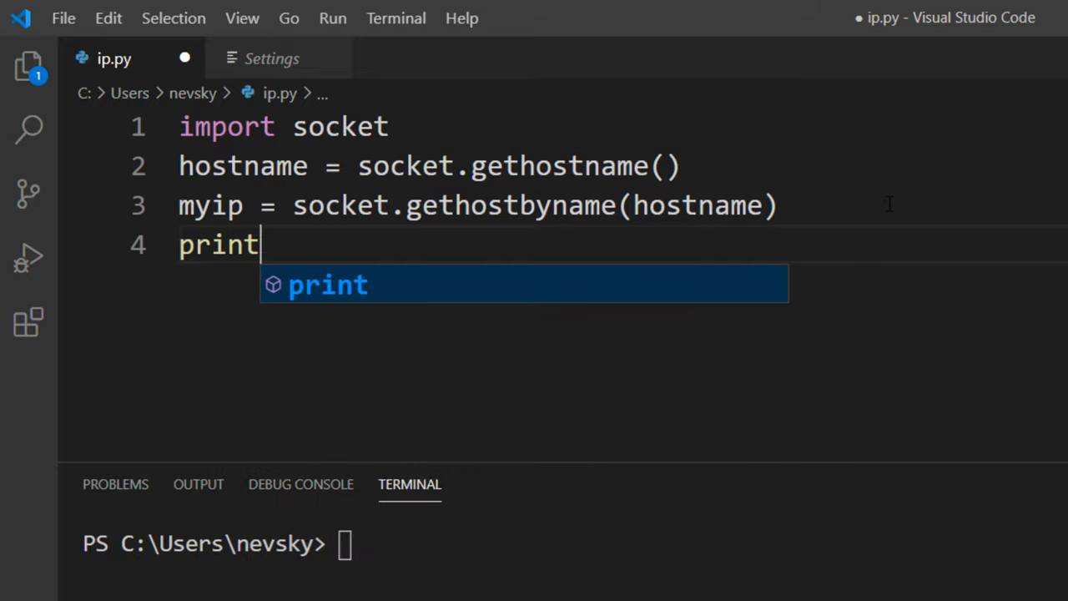
text(("M")
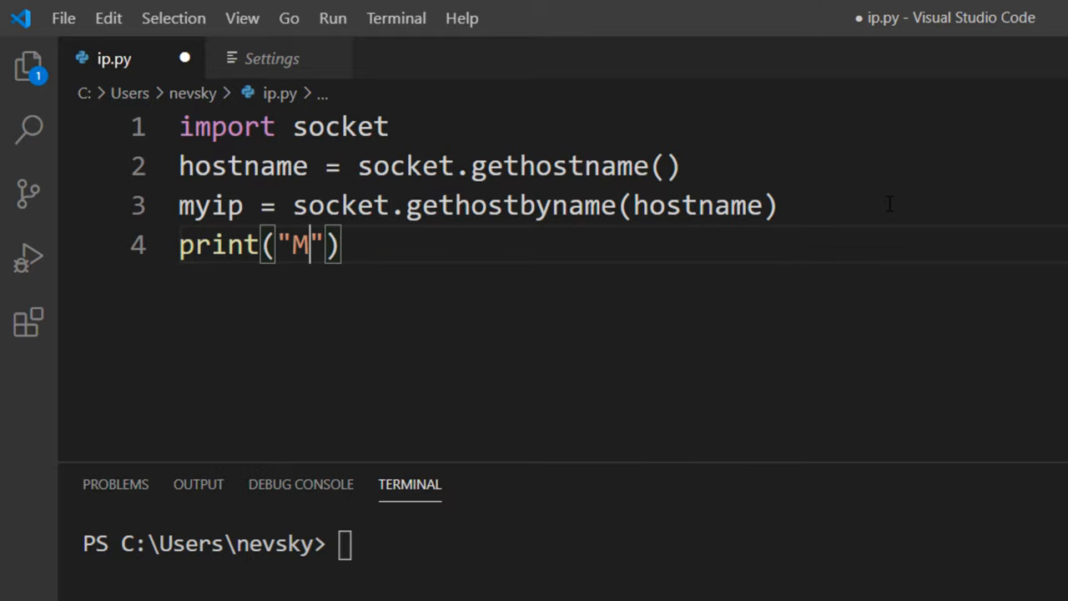
text(y ip adr)
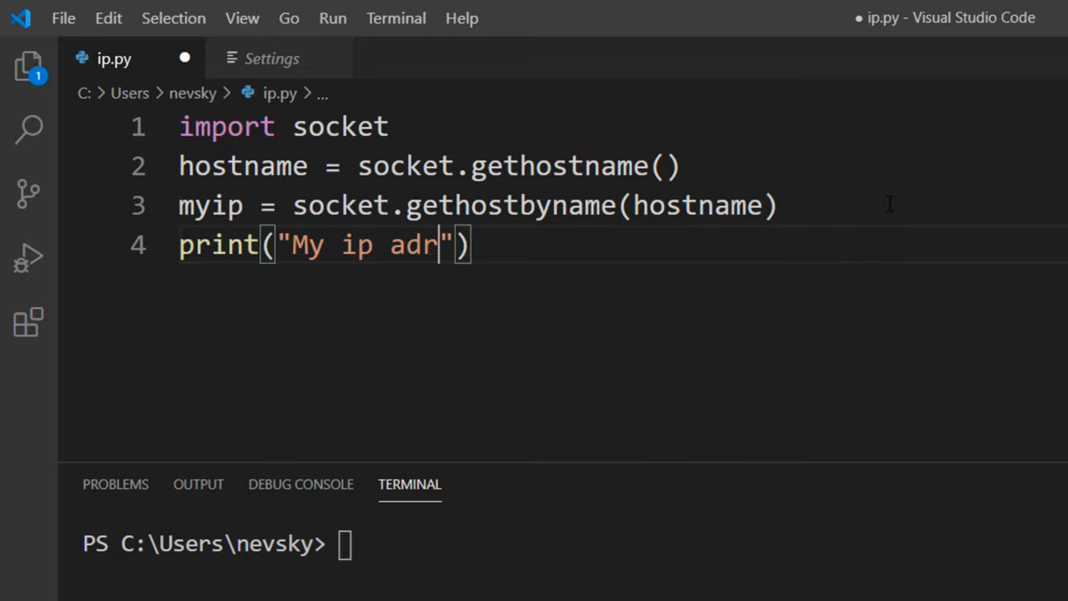
text(ess is " +)
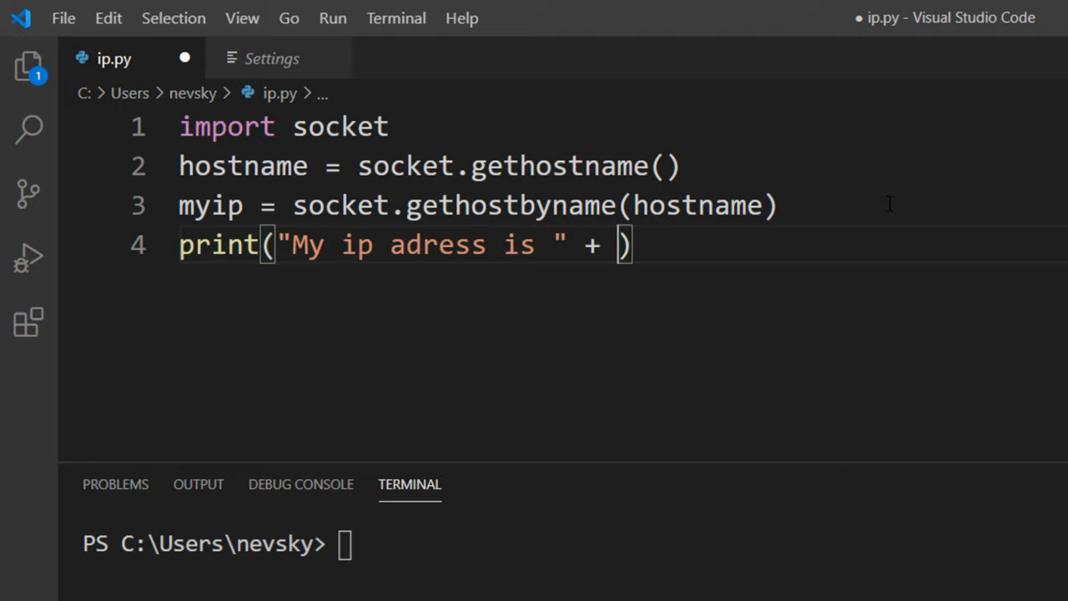
text(myip)
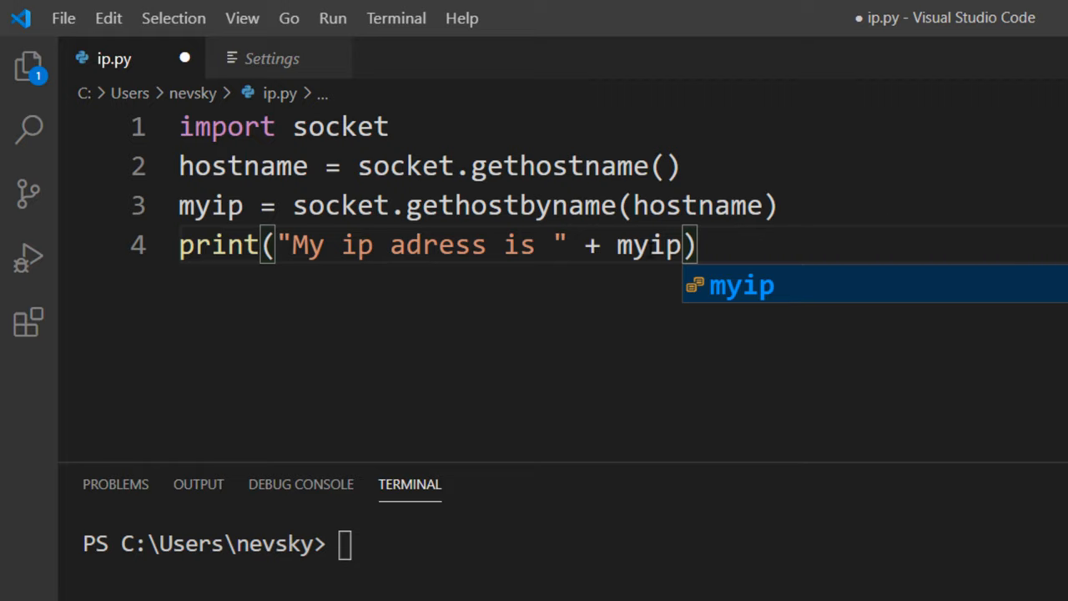
Run ip.py as a Python File and highlight the printed IP 192.168.1.9.
click(333, 18)
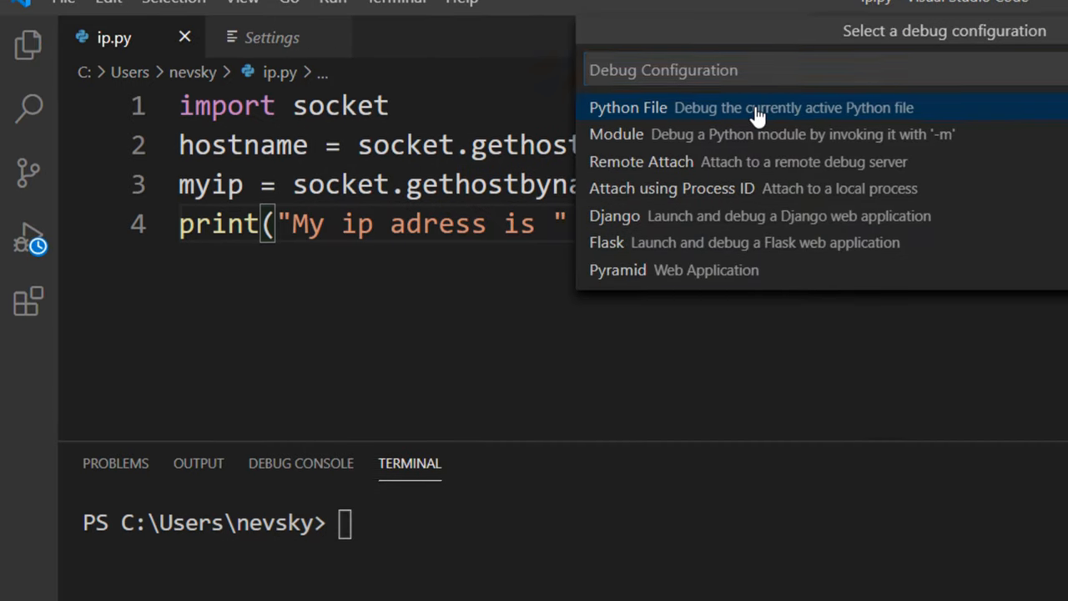
click(628, 107)
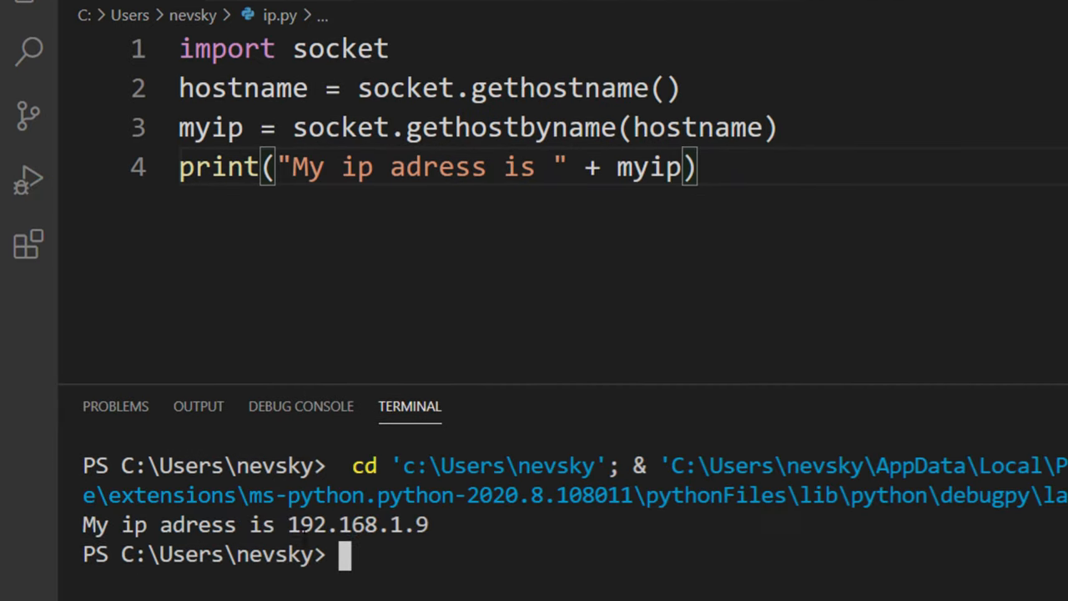
drag(287, 524, 428, 525)
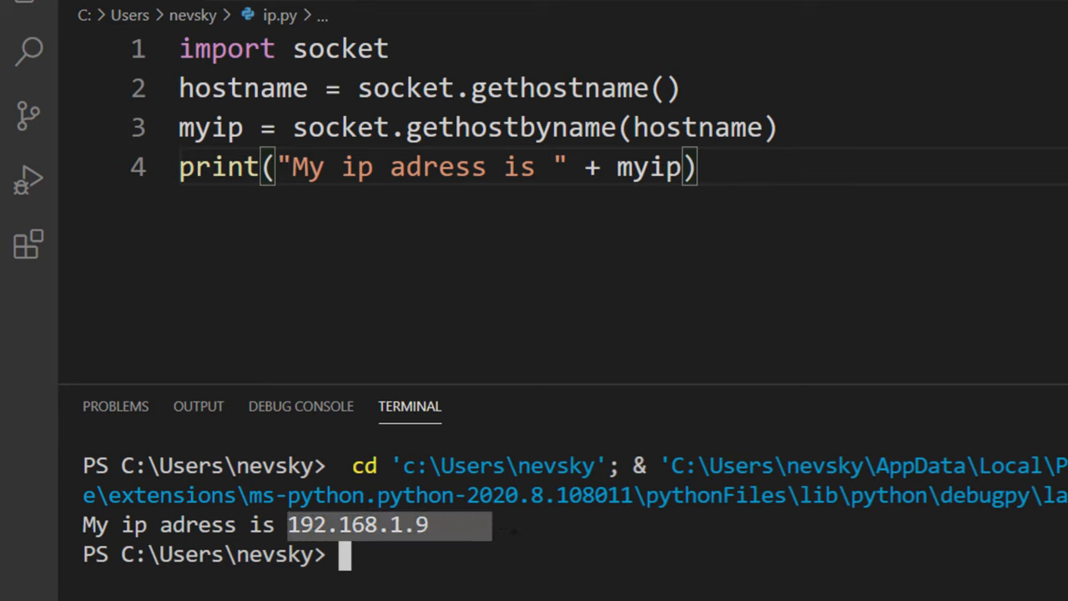